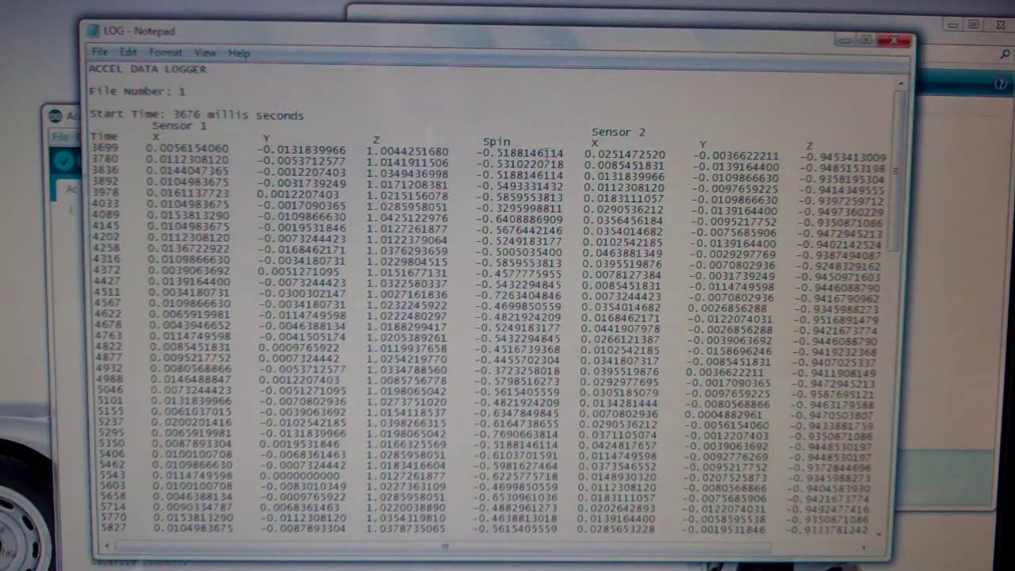
Scroll LOG.txt down until the 'File Number: 2' header at 8961 millis is visible
{"action": "scroll", "scroll_direction": "right", "scroll_amount": 3}
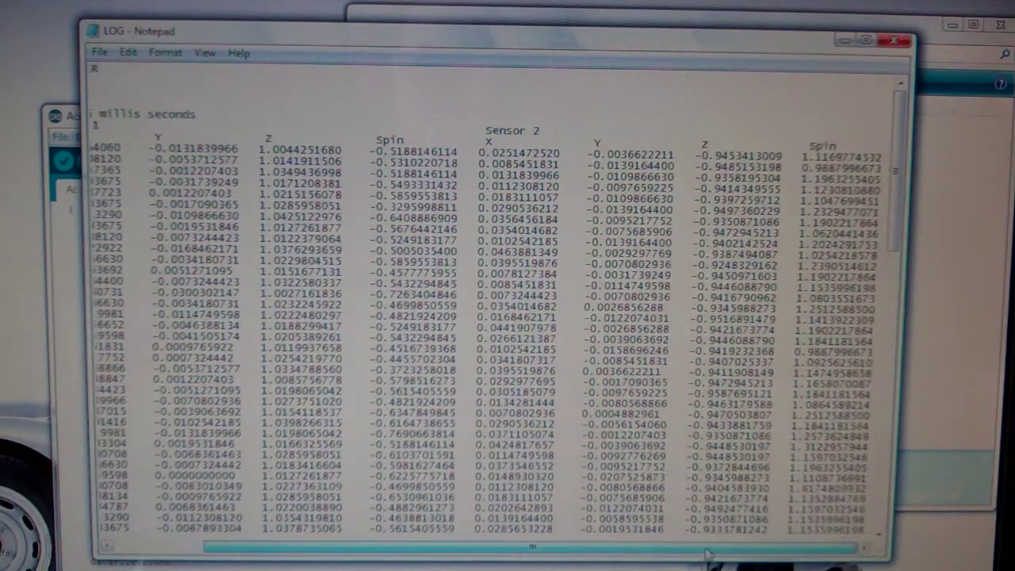
{"action": "scroll", "scroll_direction": "up", "scroll_amount": 3}
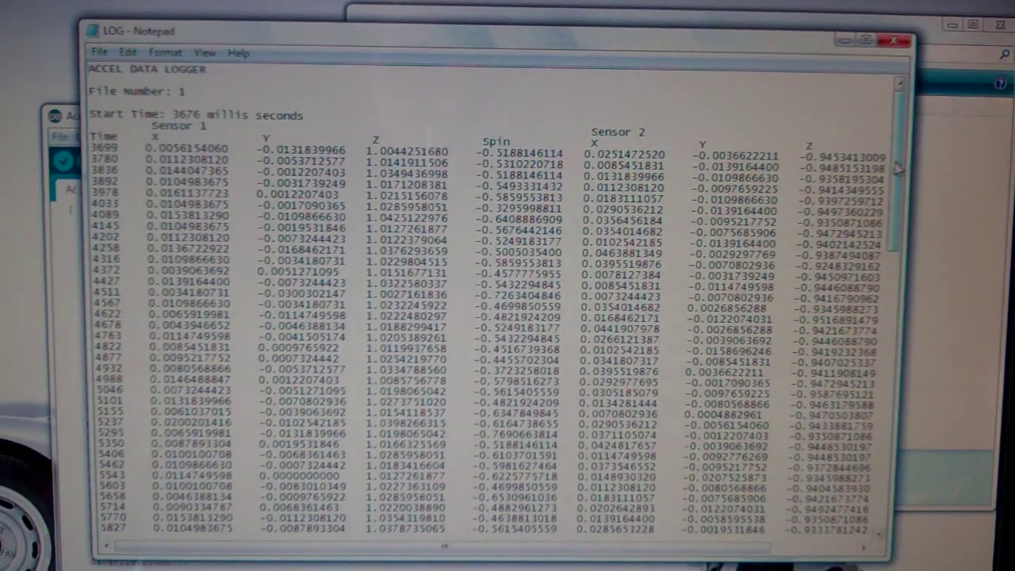
{"action": "scroll", "scroll_direction": "down", "scroll_amount": 3}
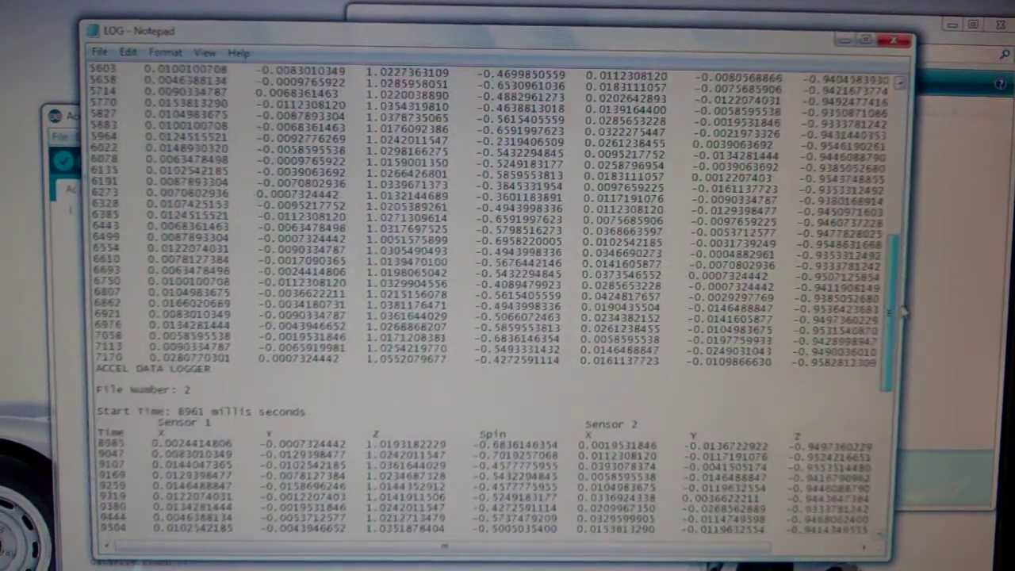
{"action": "scroll", "scroll_direction": "up", "scroll_amount": 3}
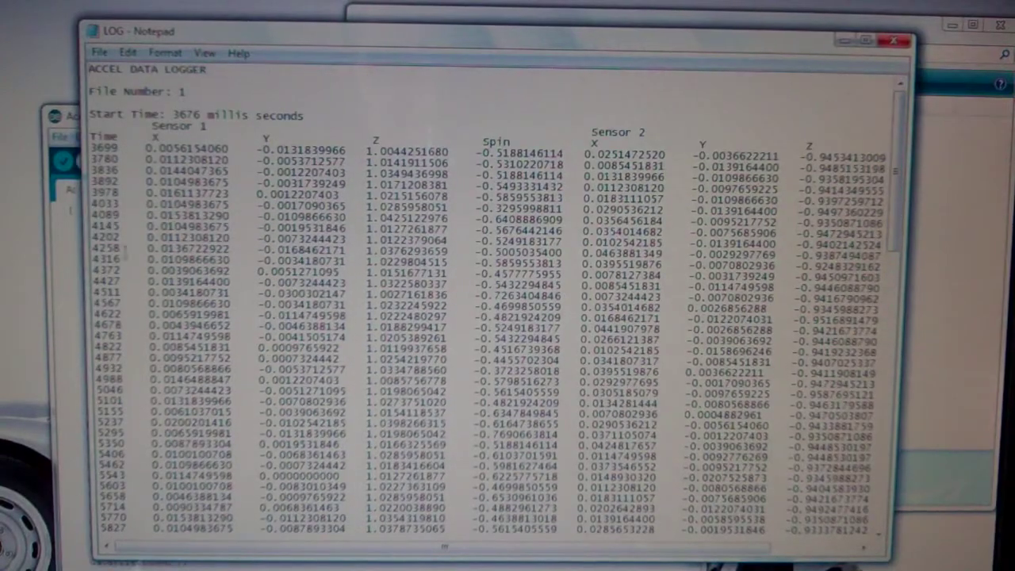
{"action": "scroll", "scroll_direction": "down", "scroll_amount": 3}
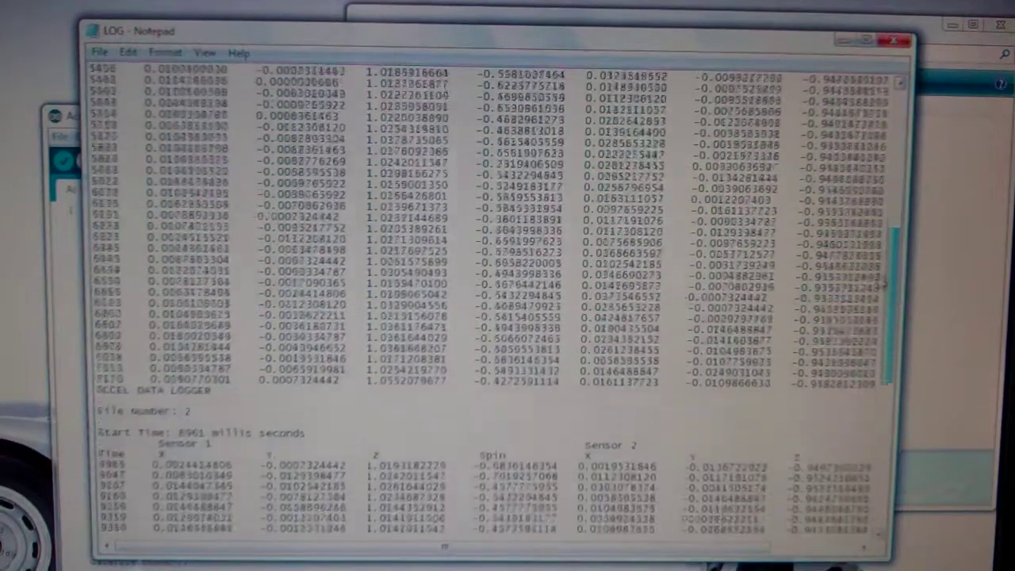
{"action": "scroll", "scroll_direction": "down", "scroll_amount": 3}
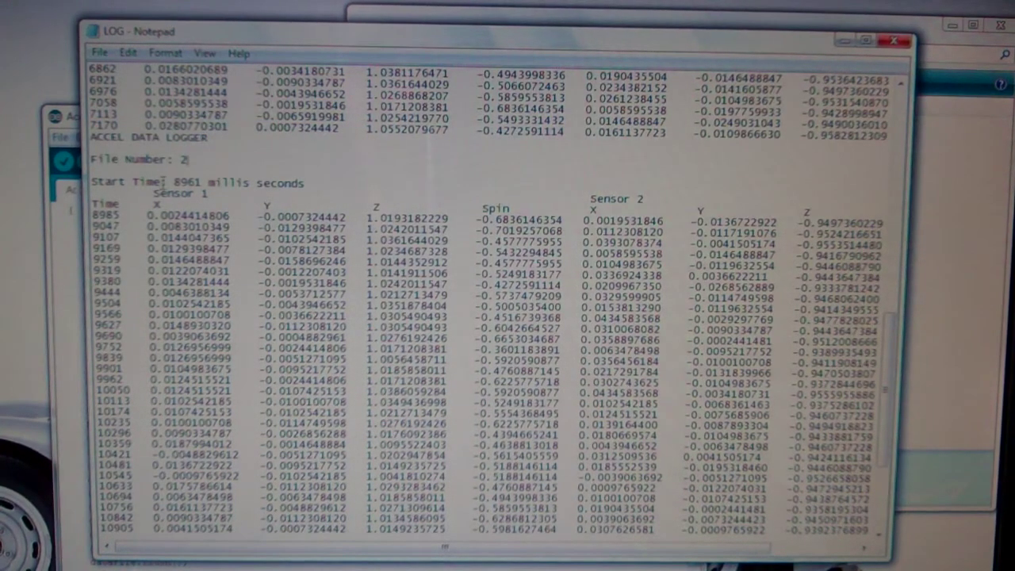
Scroll back to the 'File Number: 1' readings starting at 3676 millis
{"action": "double_click", "coordinate": [187, 182]}
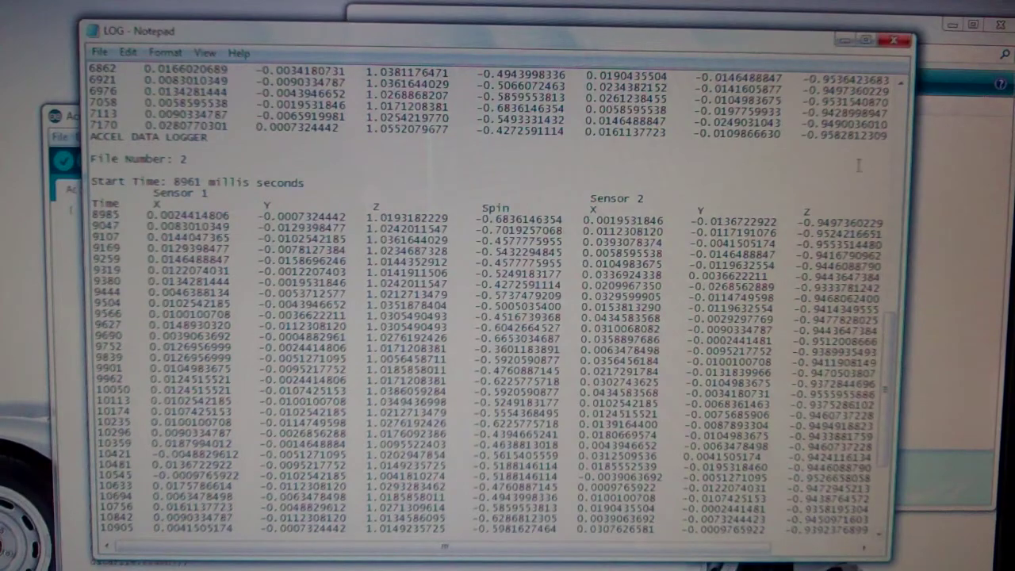
{"action": "scroll", "scroll_direction": "down", "scroll_amount": 3}
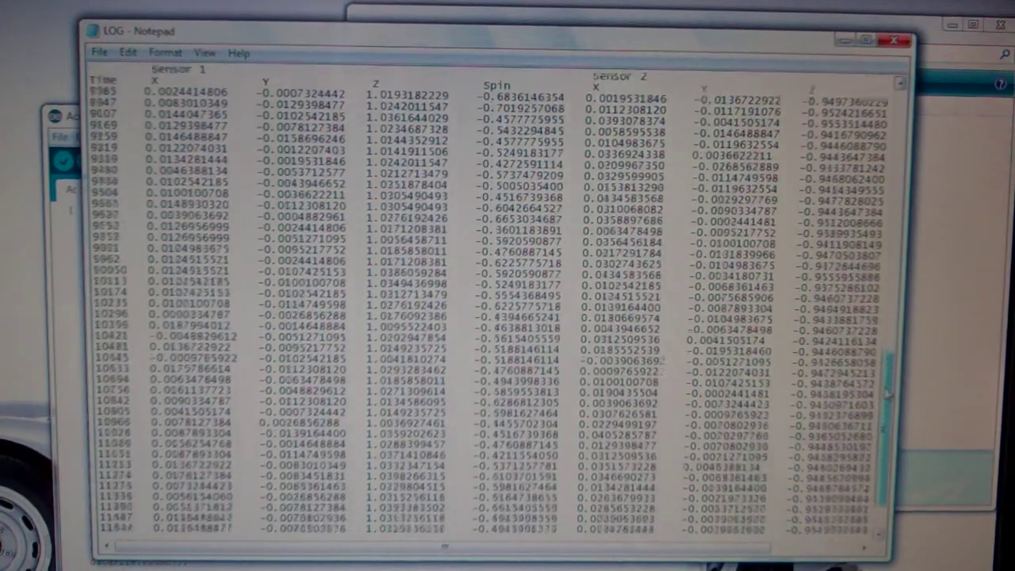
{"action": "scroll", "scroll_direction": "up", "scroll_amount": 3}
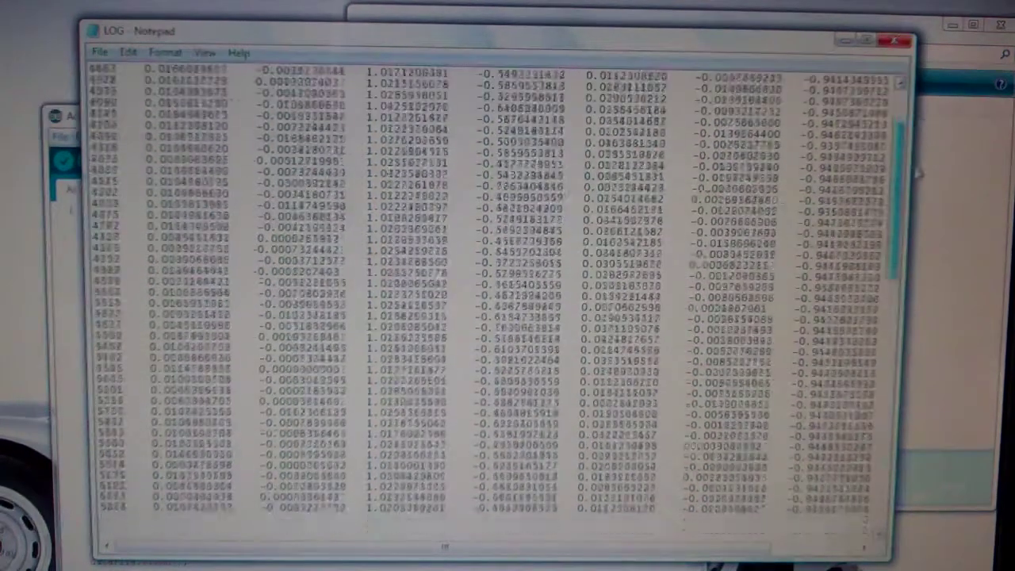
{"action": "scroll", "scroll_direction": "down", "scroll_amount": 3}
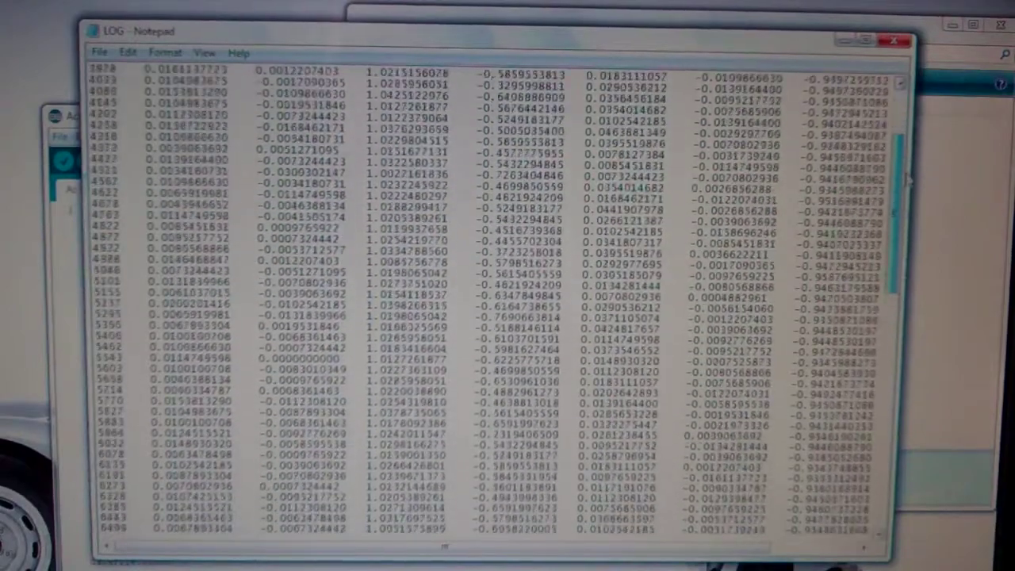
{"action": "scroll", "scroll_direction": "down", "scroll_amount": 3}
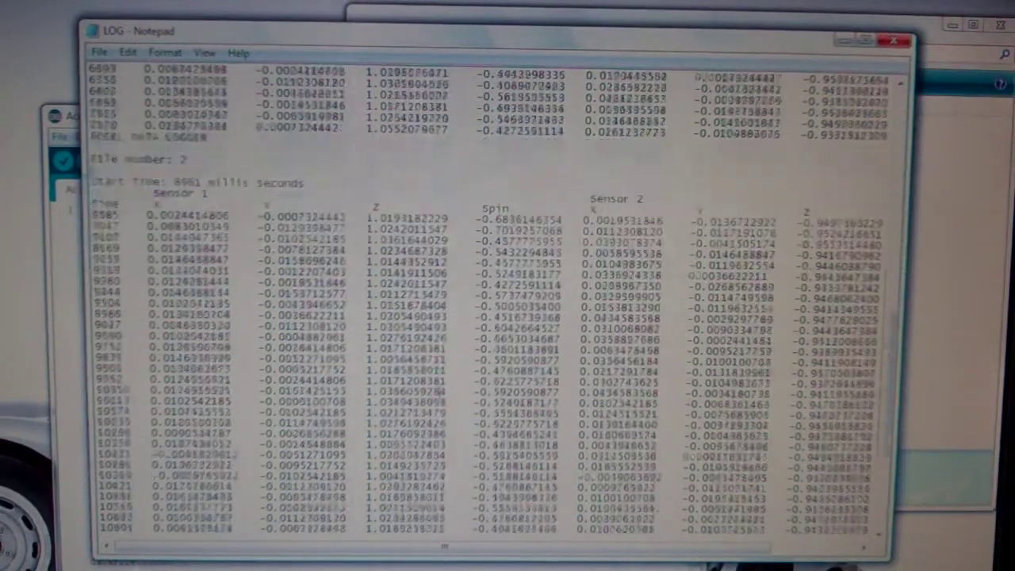
{"action": "scroll", "scroll_direction": "up", "scroll_amount": 3}
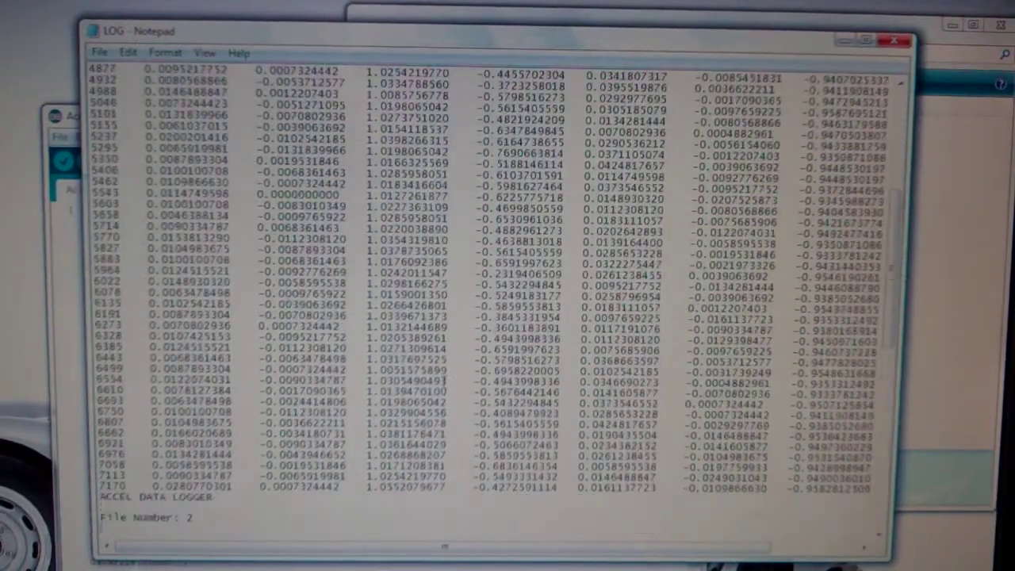
{"action": "scroll", "scroll_direction": "up", "scroll_amount": 3}
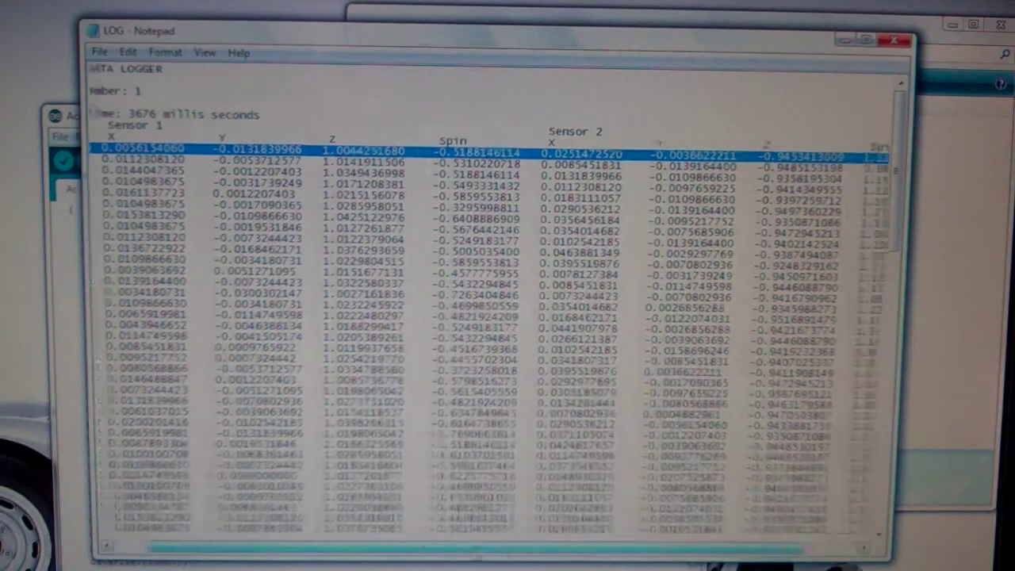
{"action": "scroll", "scroll_direction": "right", "scroll_amount": 3}
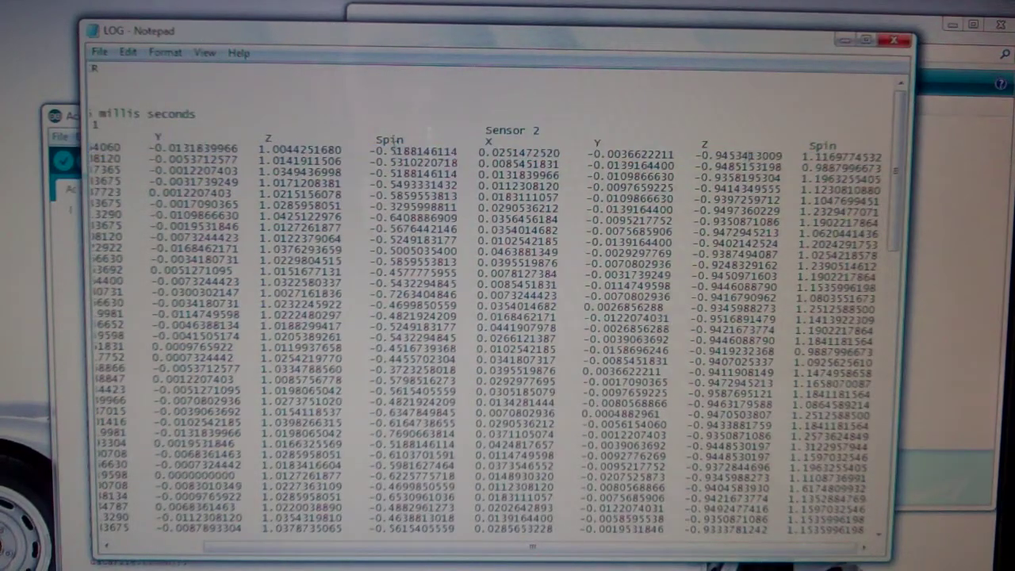
{"action": "scroll", "scroll_direction": "up", "scroll_amount": 3}
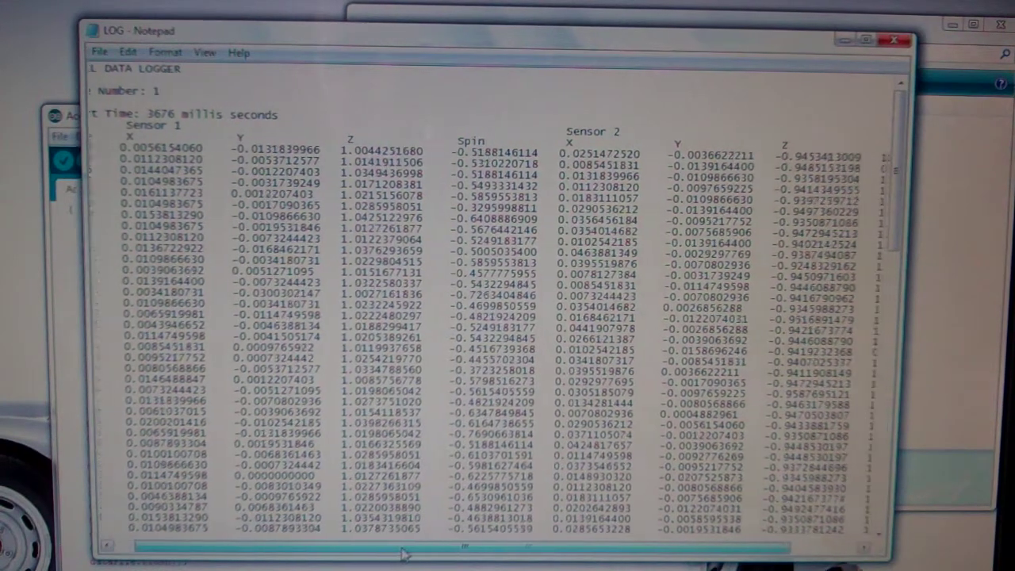
{"action": "scroll", "scroll_direction": "left", "scroll_amount": 3}
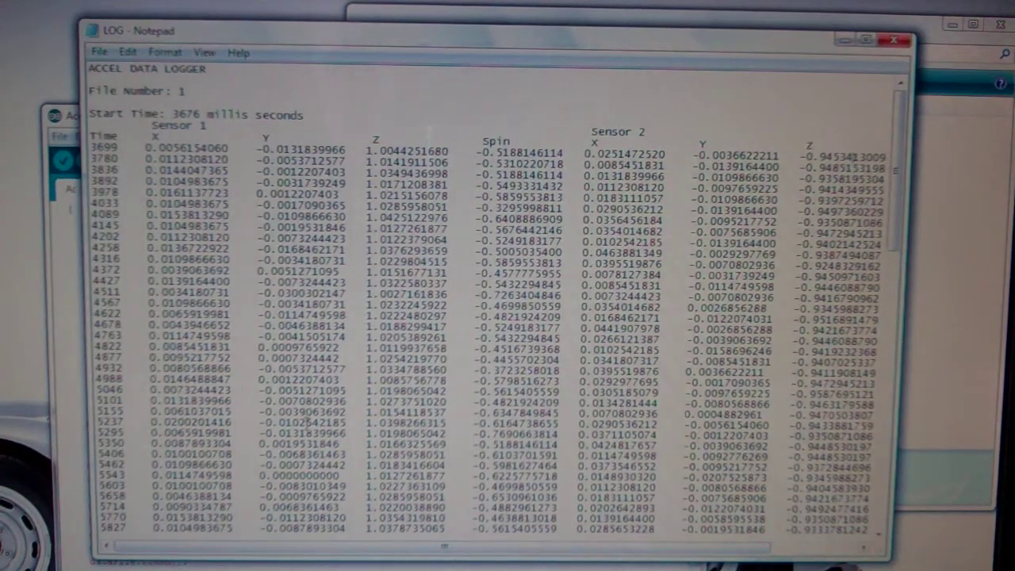
{"action": "scroll", "scroll_direction": "up", "scroll_amount": 3}
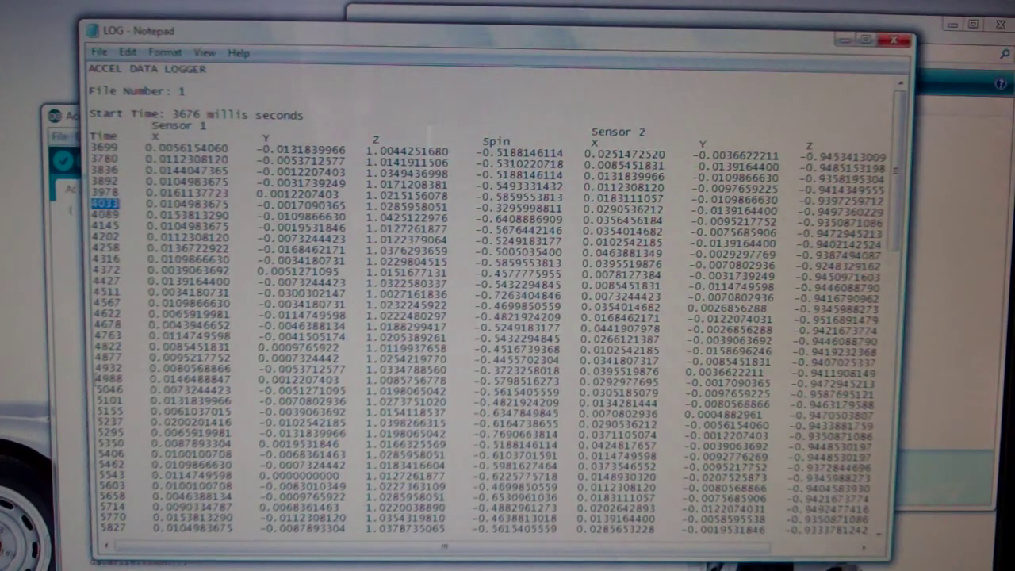
Select the readings from the 4033 row downward, then reveal the 'File Number: 2' section
{"action": "left_click_drag", "start_coordinate": [103, 206], "coordinate": [865, 373]}
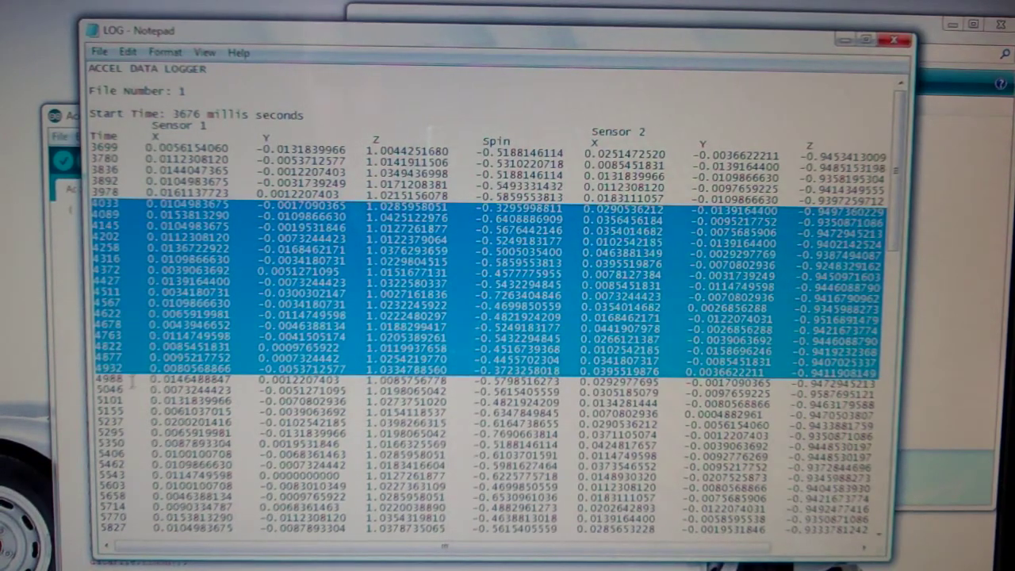
{"action": "scroll", "scroll_direction": "down", "scroll_amount": 3}
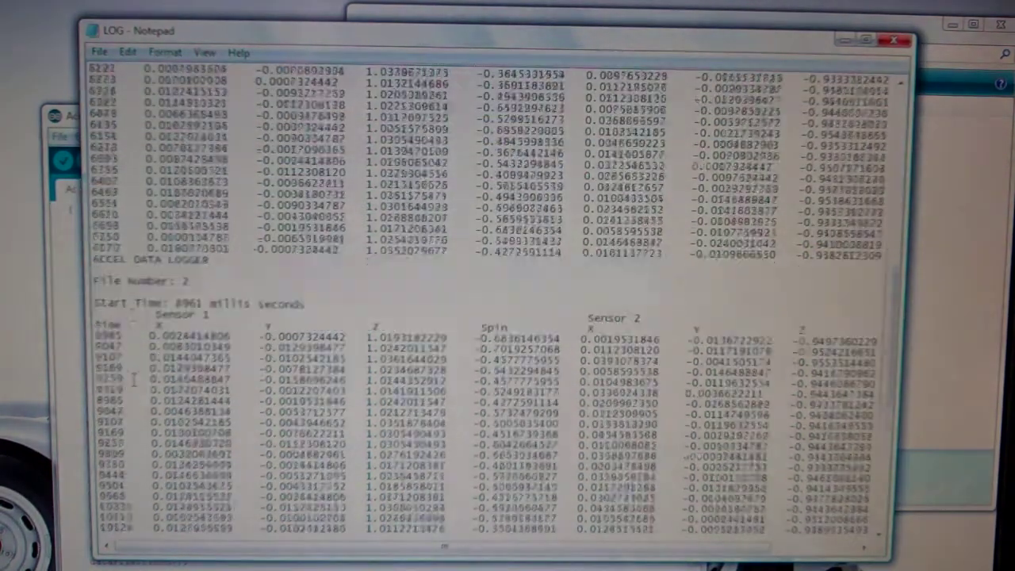